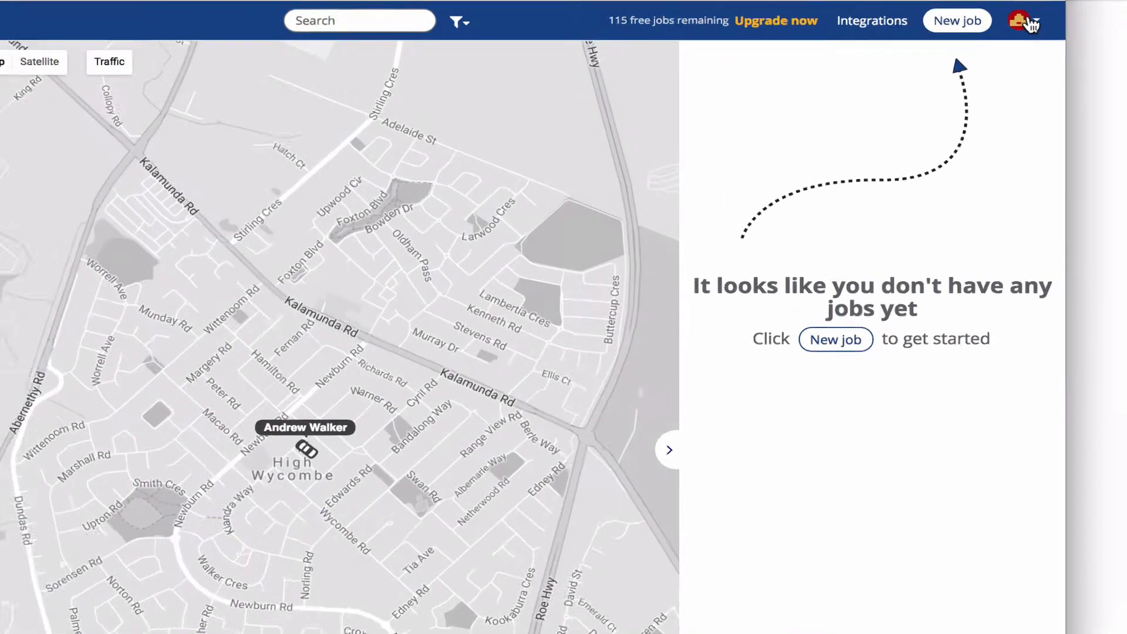
Step: Go to the Vendors page from the account menu, showing an empty vendor list
left_click(1024, 21)
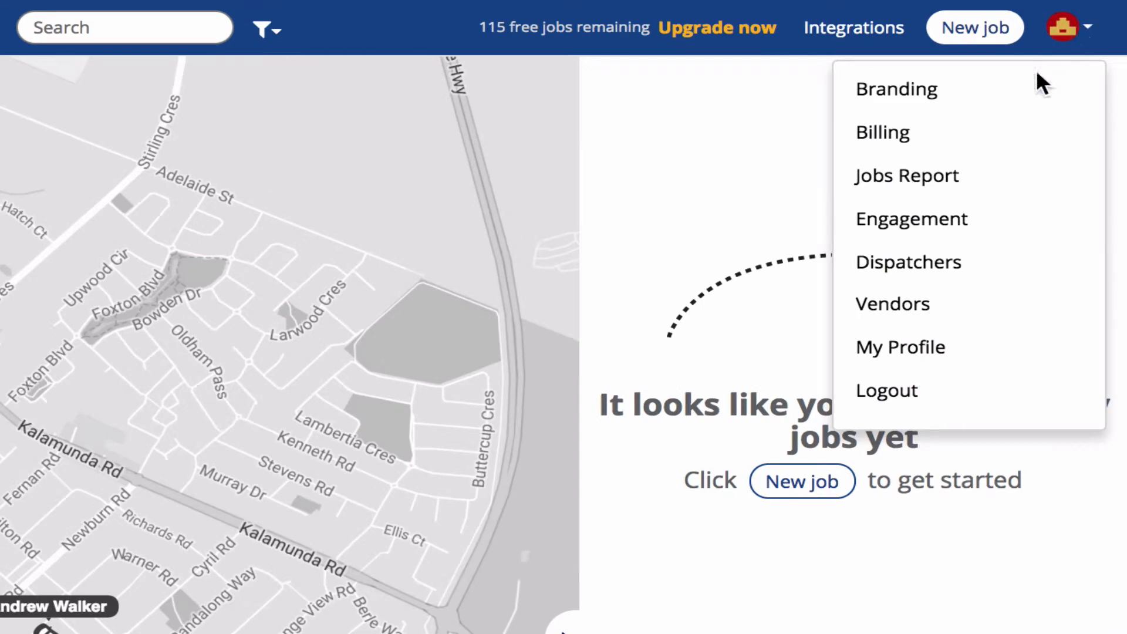
mouse_move(908, 262)
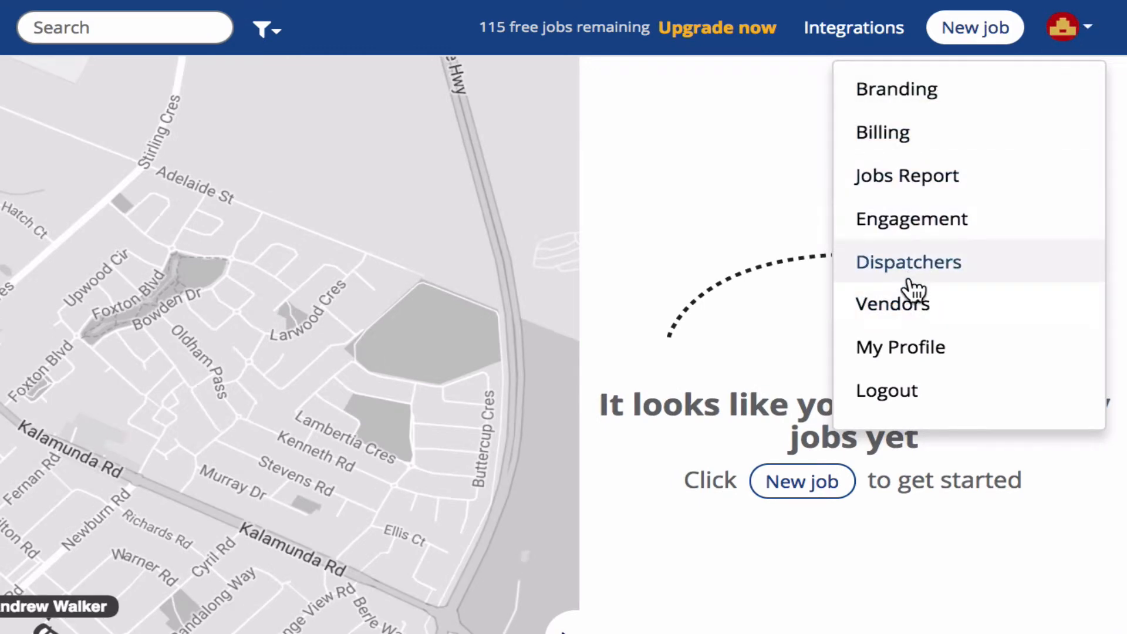
left_click(892, 303)
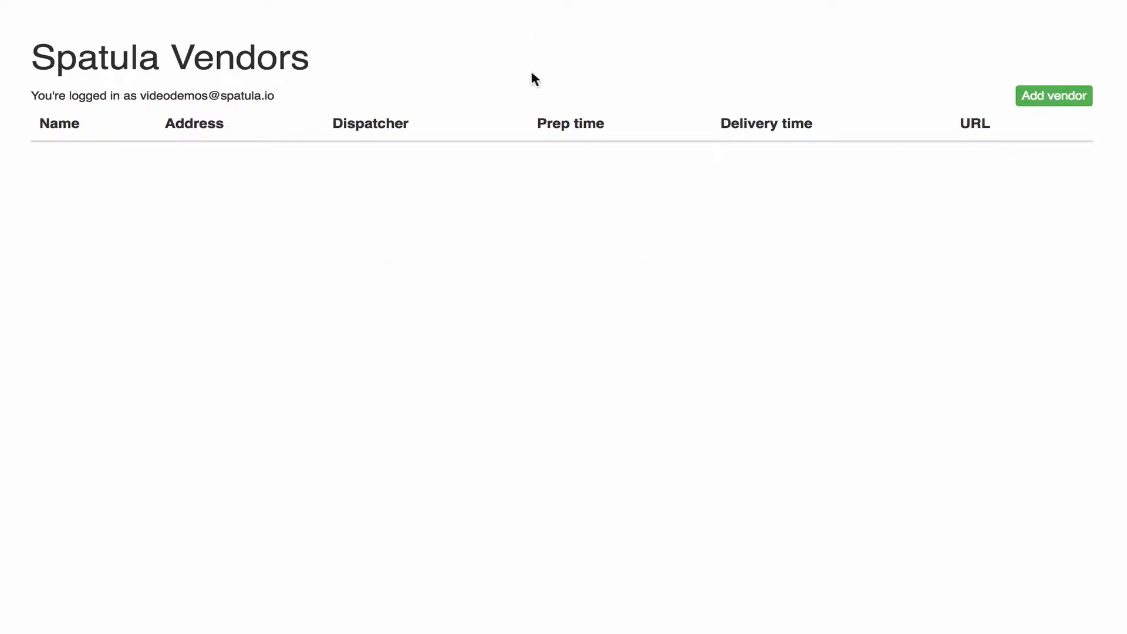
mouse_move(584, 317)
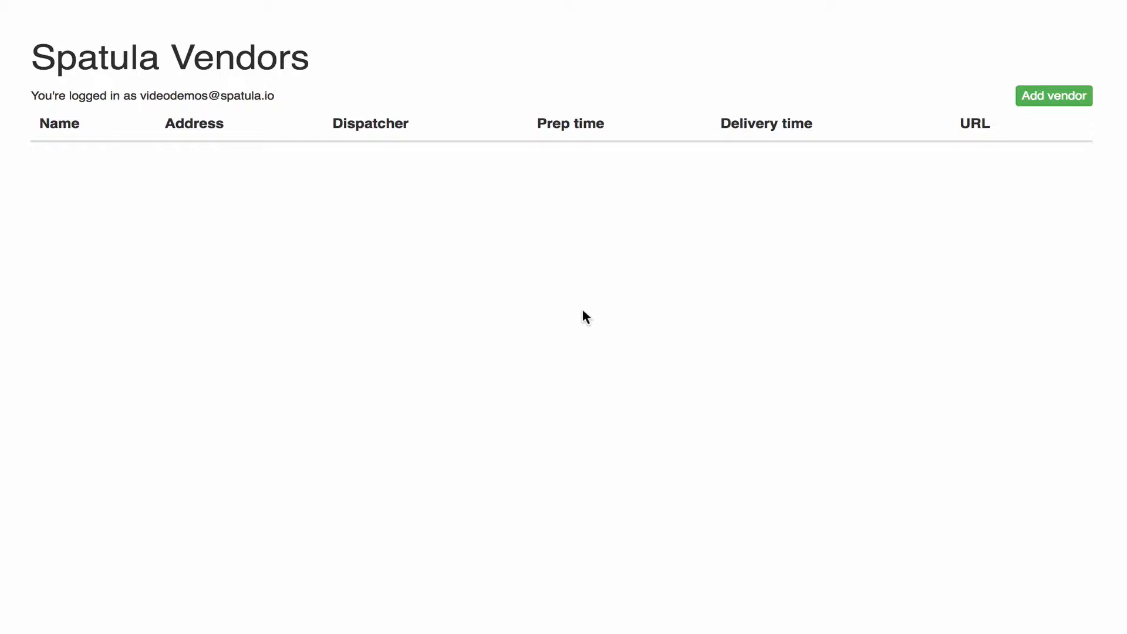
mouse_move(686, 260)
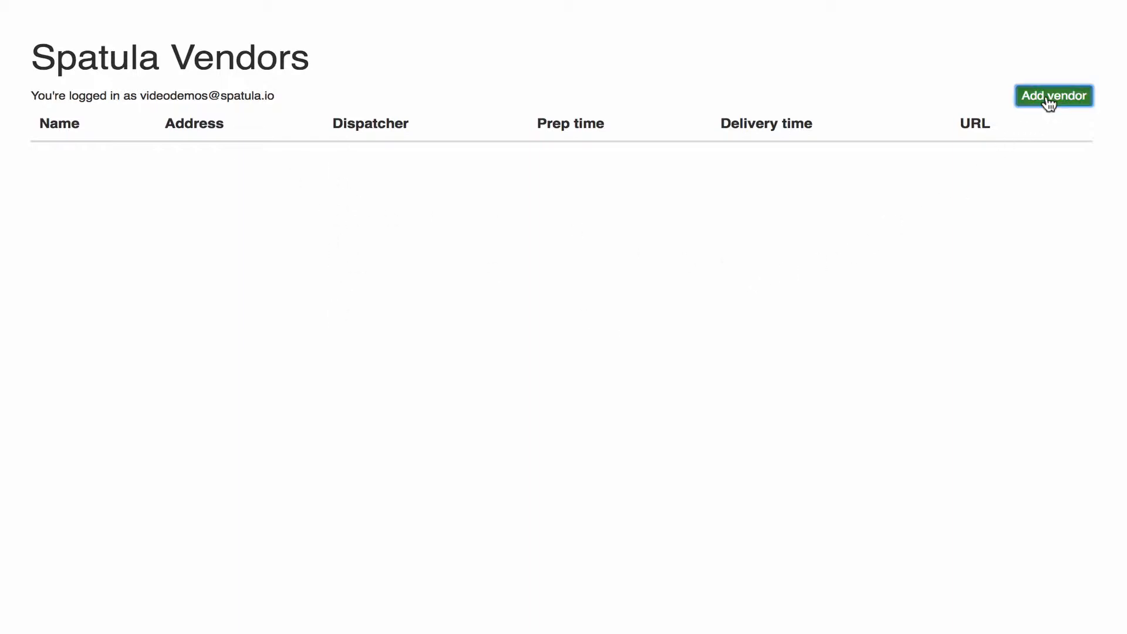
Step: Add a vendor named Andrew's Pizza with address High Wycombe, Western Australia, Australia
left_click(1053, 96)
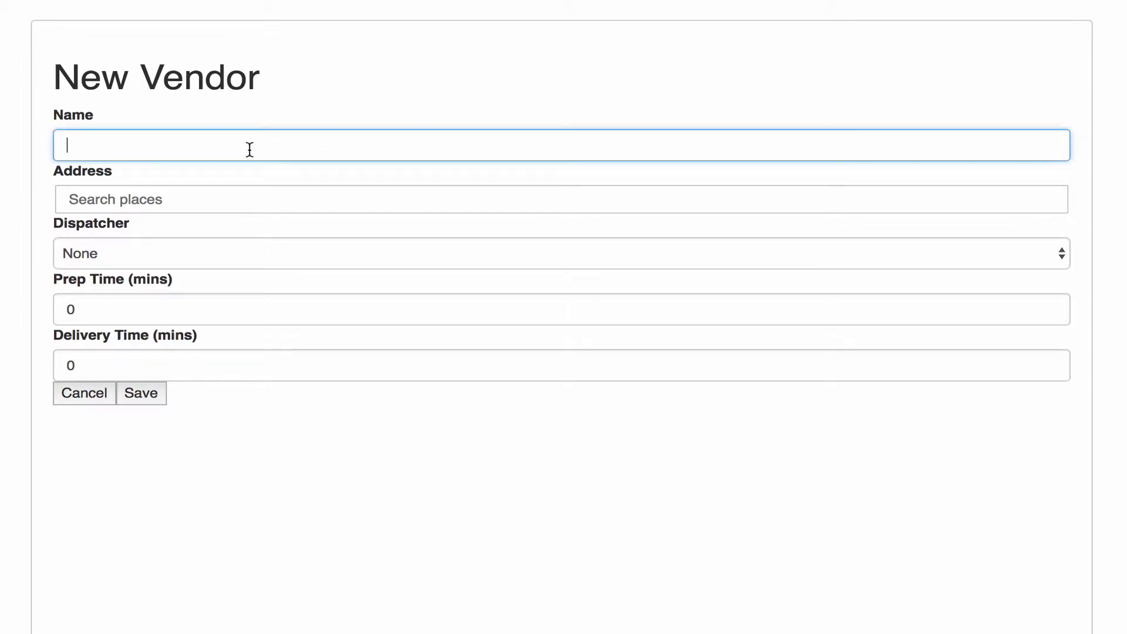
type("A")
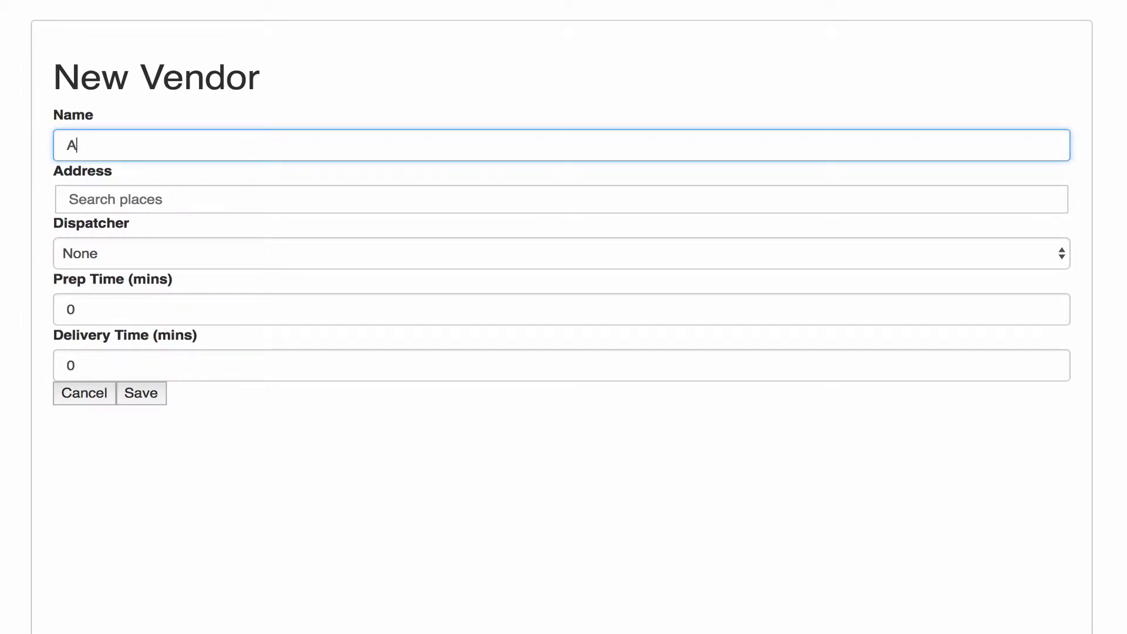
type("ndrew's Pizza")
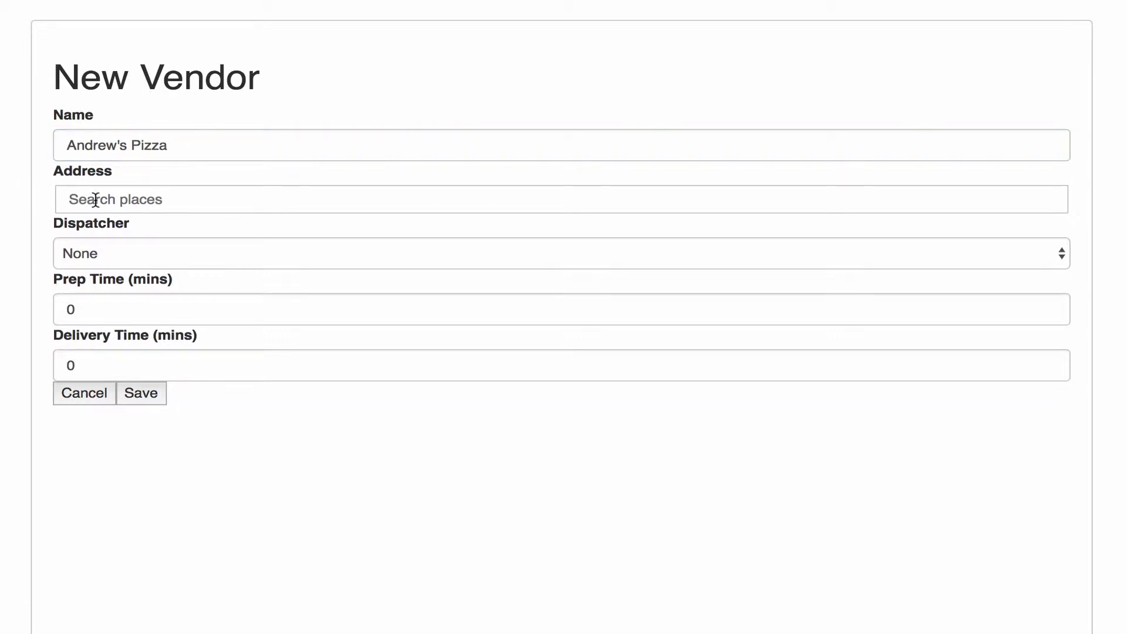
type("high w")
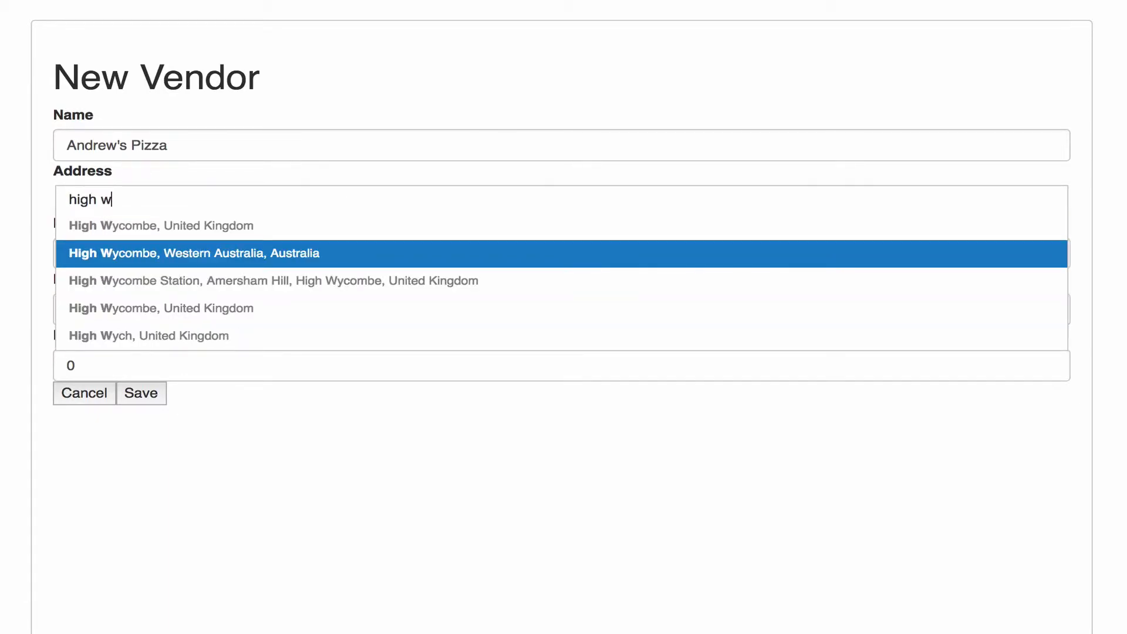
left_click(194, 254)
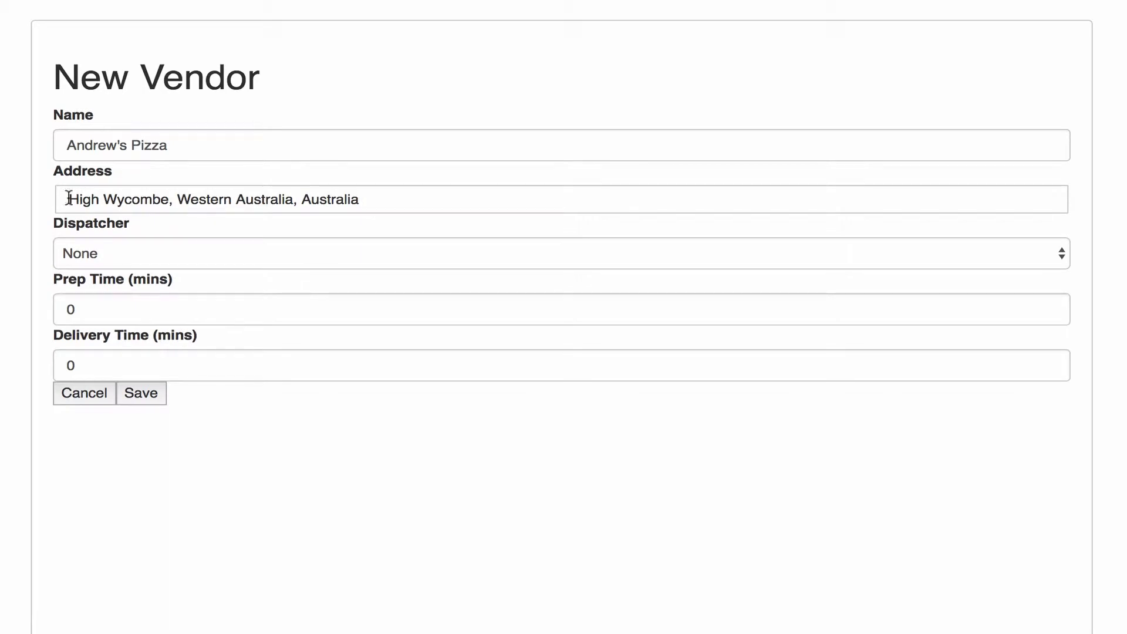
mouse_move(98, 257)
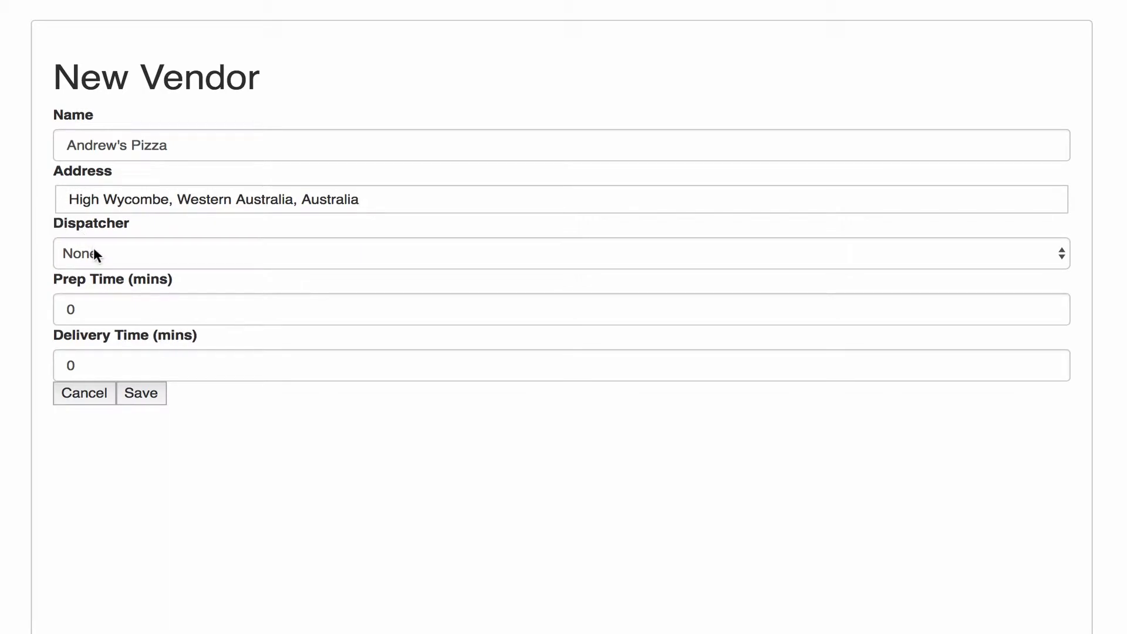
mouse_move(121, 253)
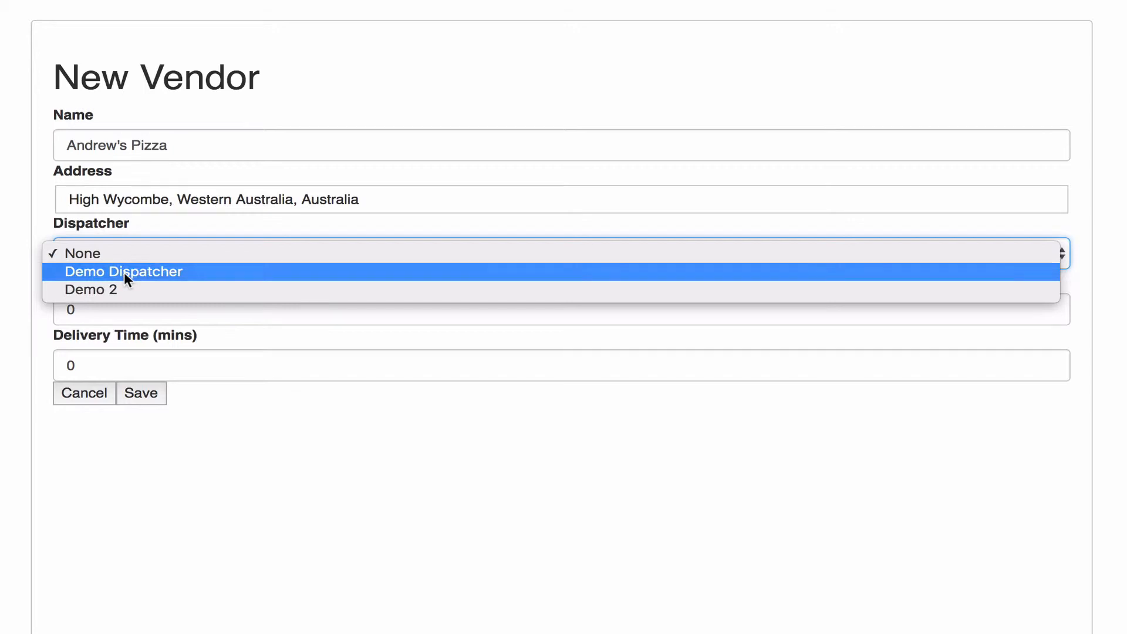
Step: Assign Demo Dispatcher as the vendor's dispatcher
left_click(124, 271)
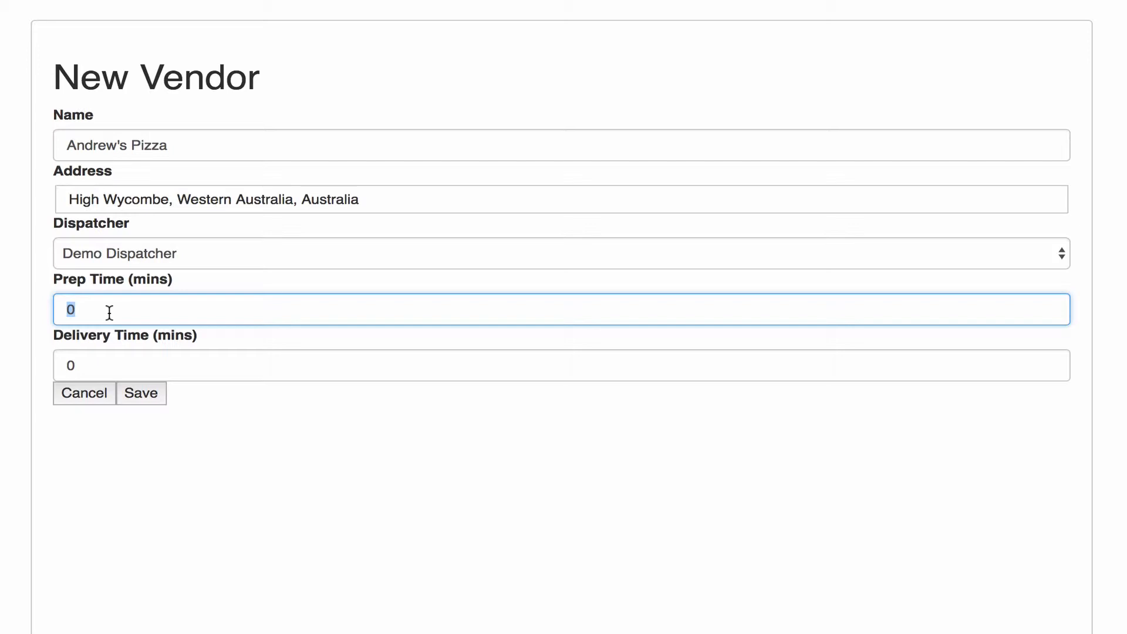
Step: Set prep time 30 and delivery time 60 minutes and save Andrew's Pizza
type("30")
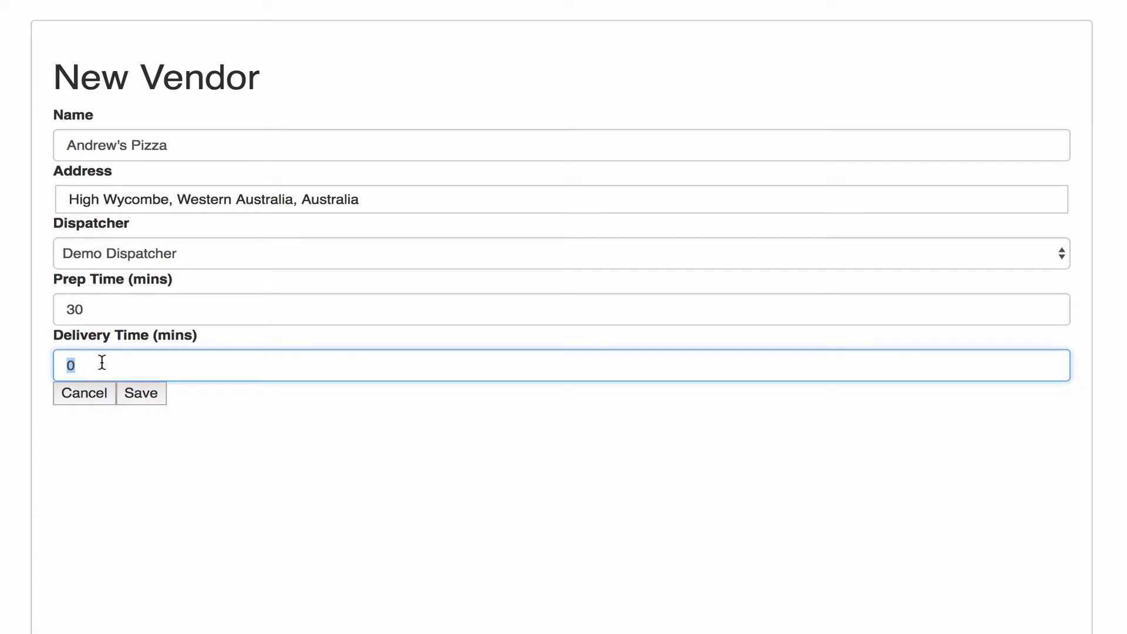
type("60")
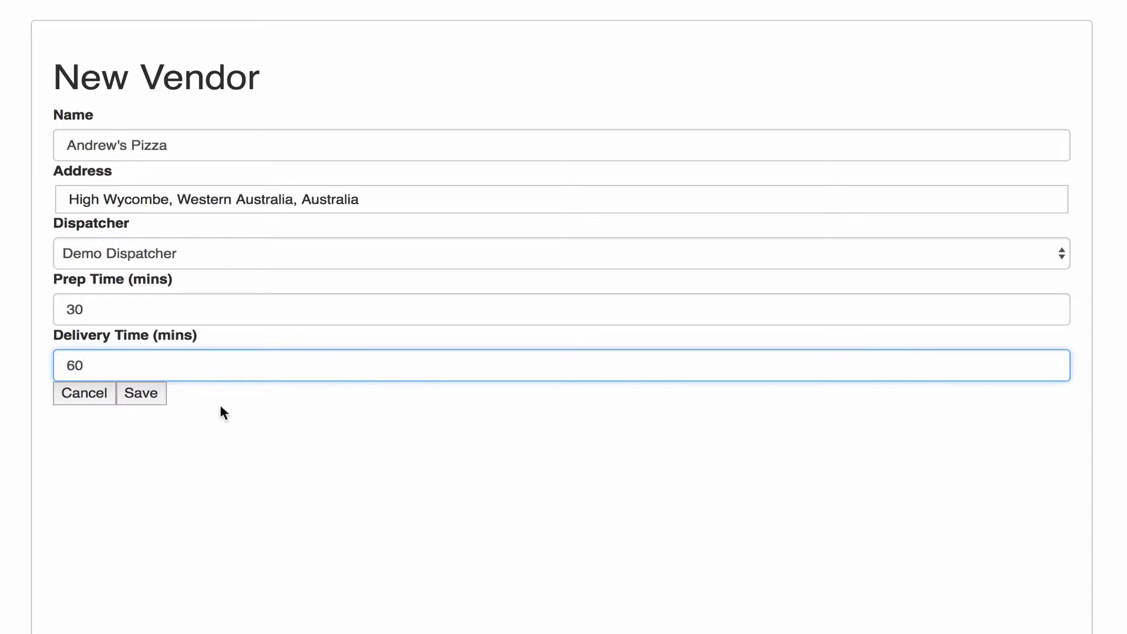
mouse_move(197, 366)
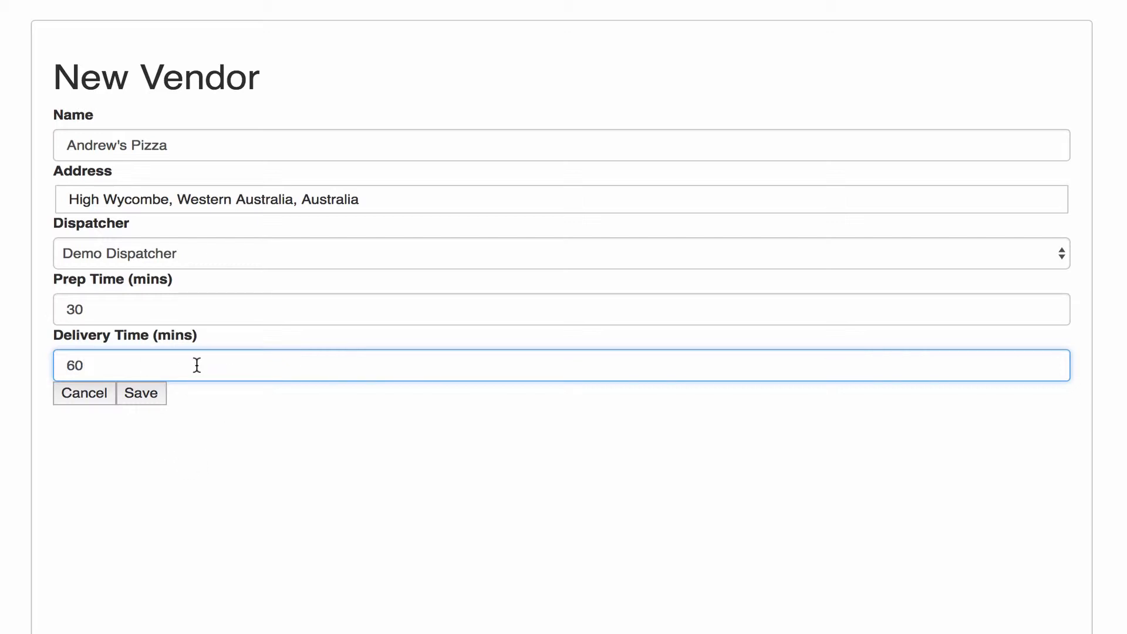
mouse_move(117, 343)
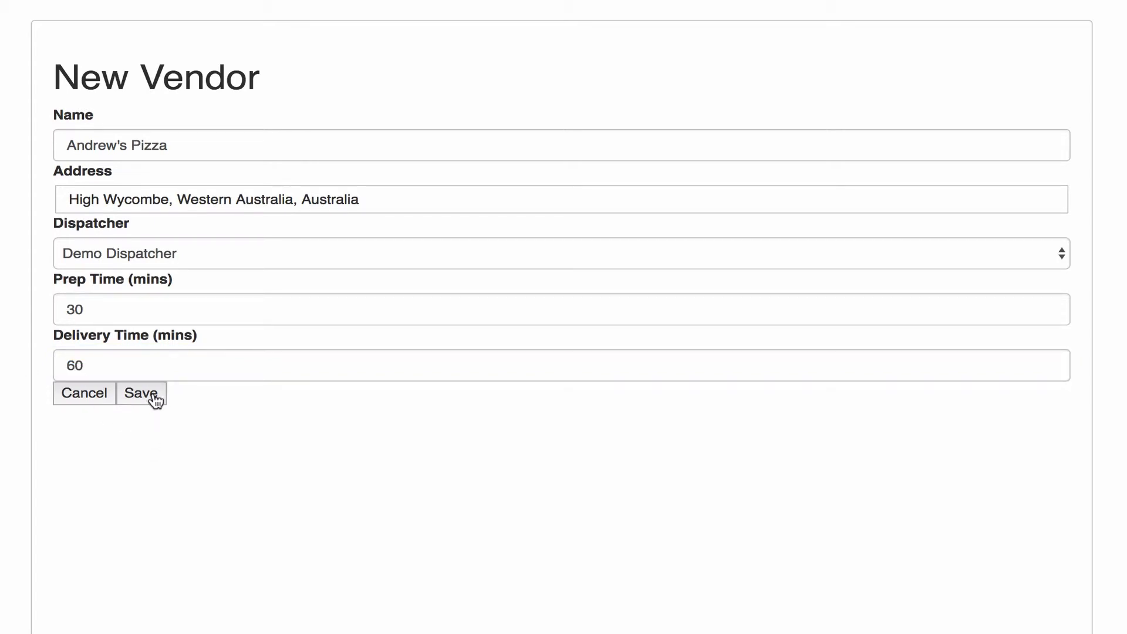
left_click(141, 393)
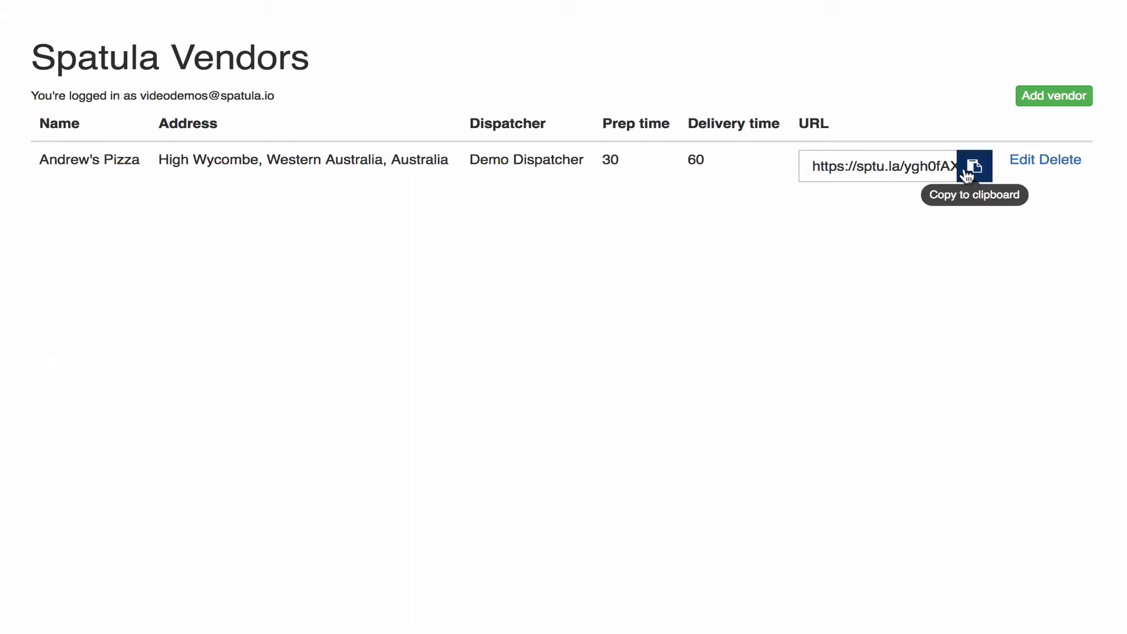
Step: Copy Andrew's Pizza's delivery request URL to the clipboard
left_click(975, 166)
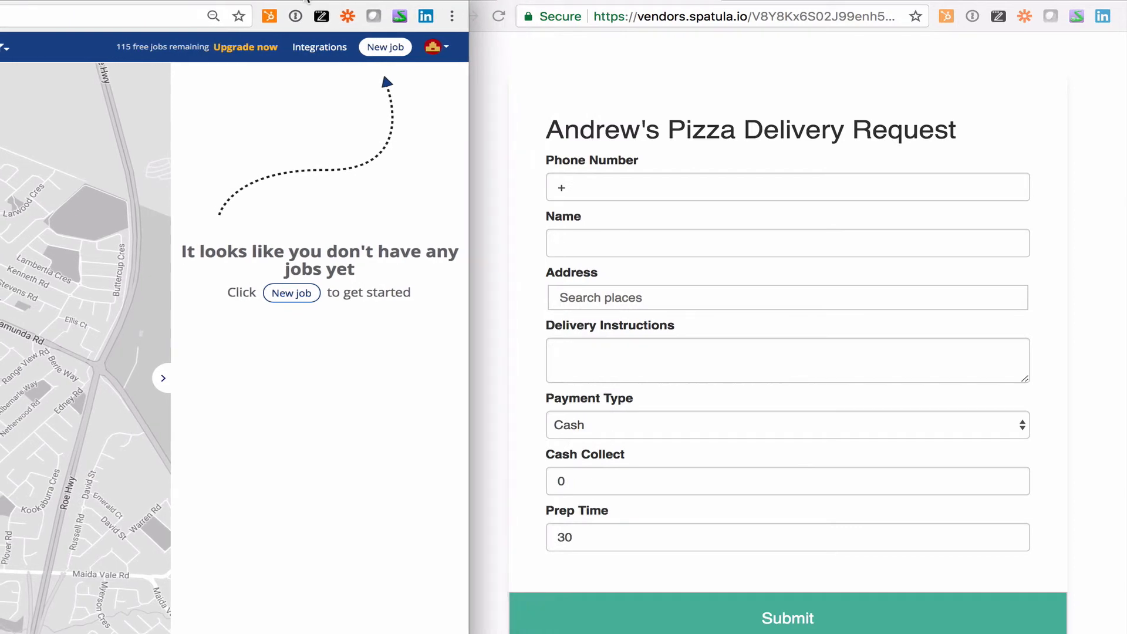
left_click(787, 187)
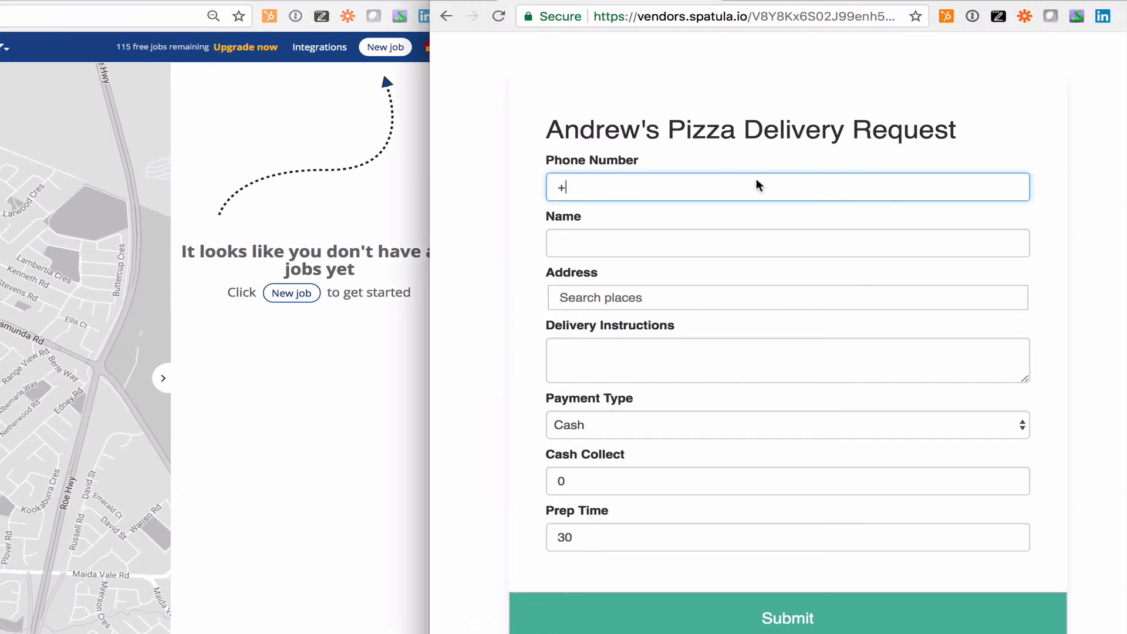
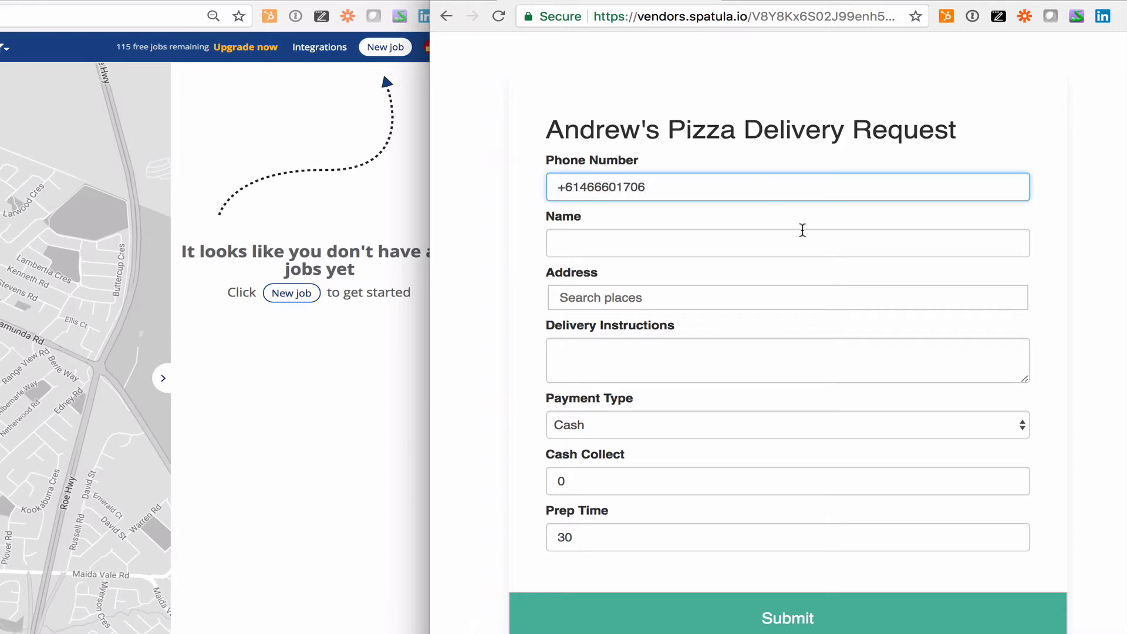
type("Andrew")
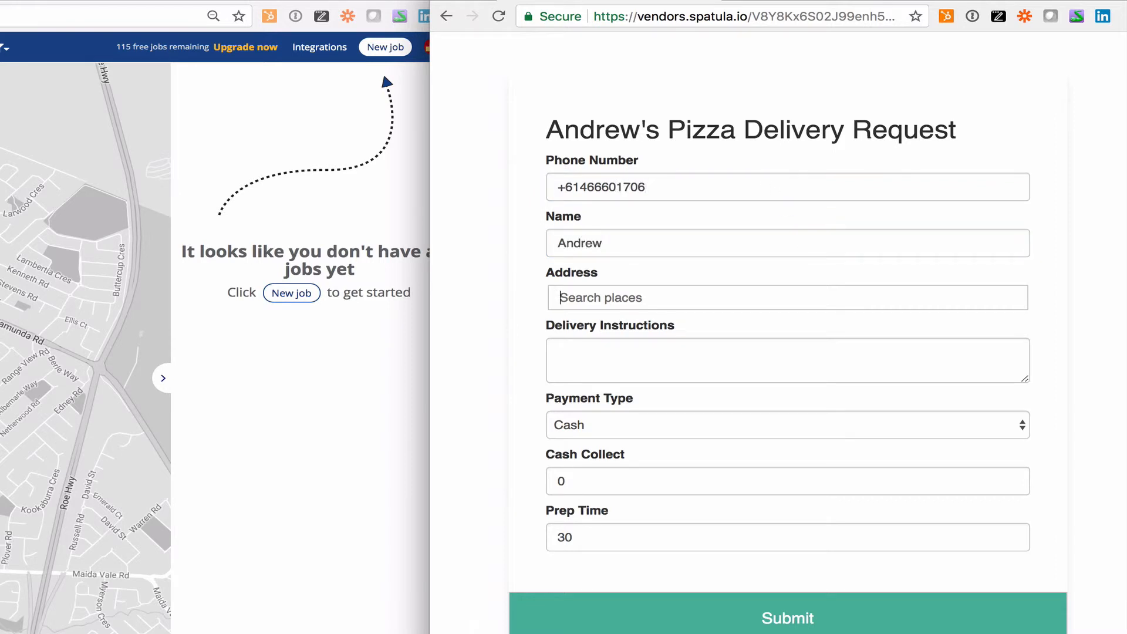
type("kiandra")
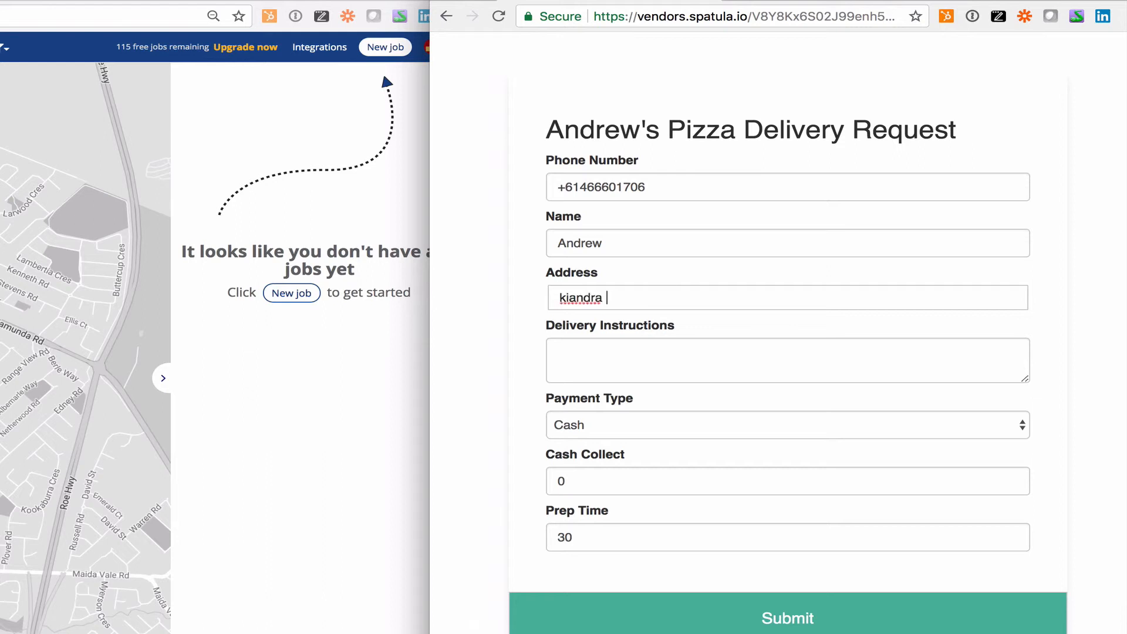
type("way")
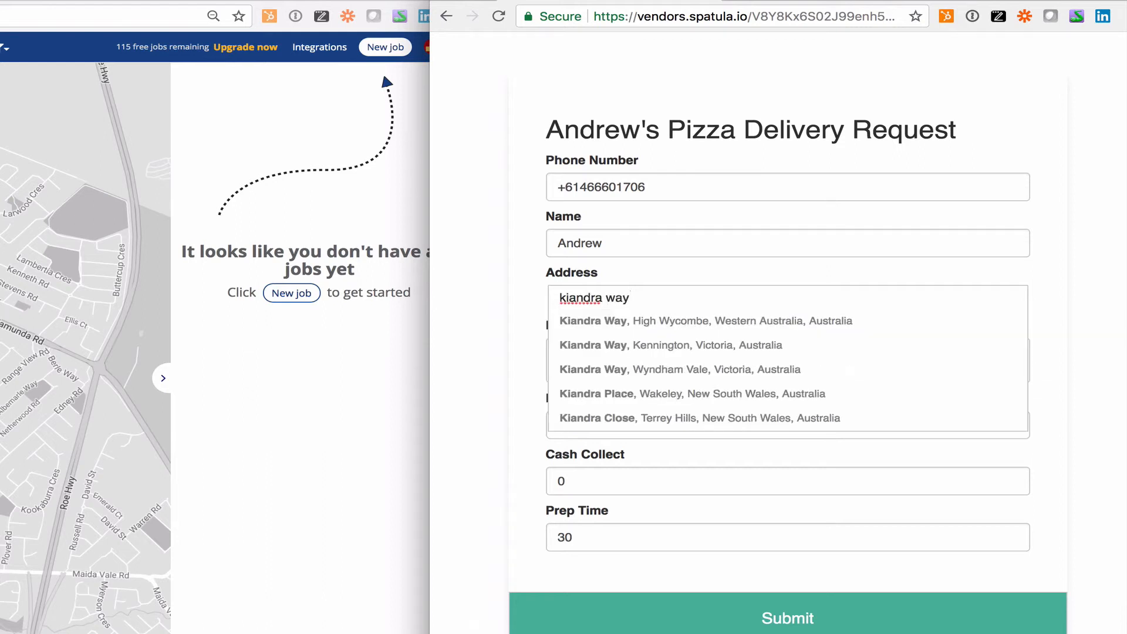
left_click(706, 321)
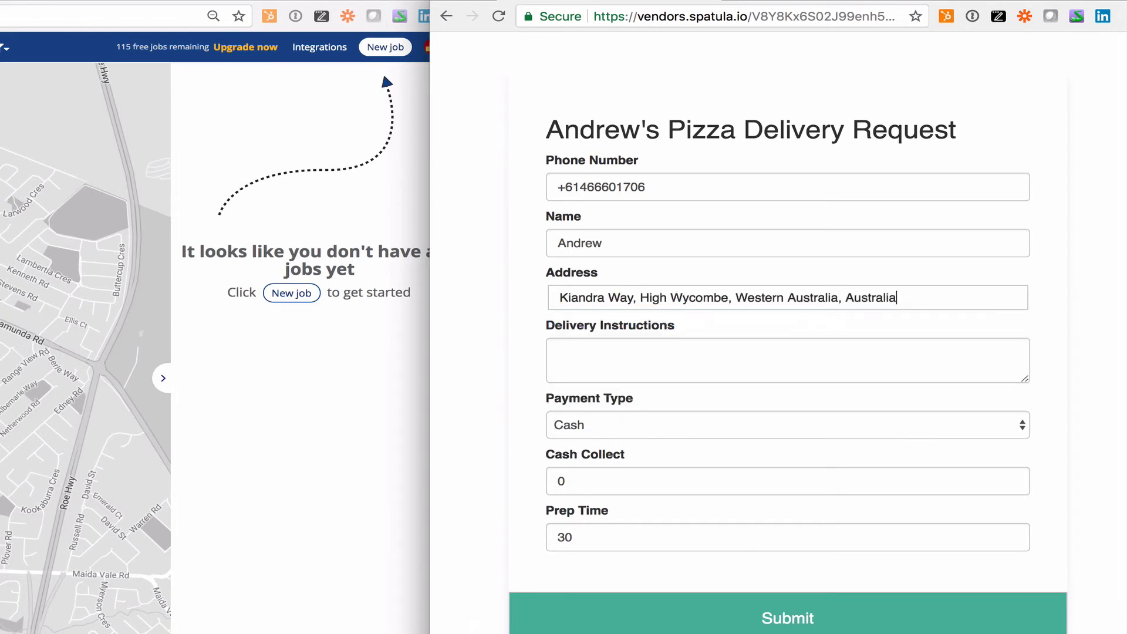
Step: Add 'Some instructions', leave cash collect and prep defaults, and submit the order
type("S")
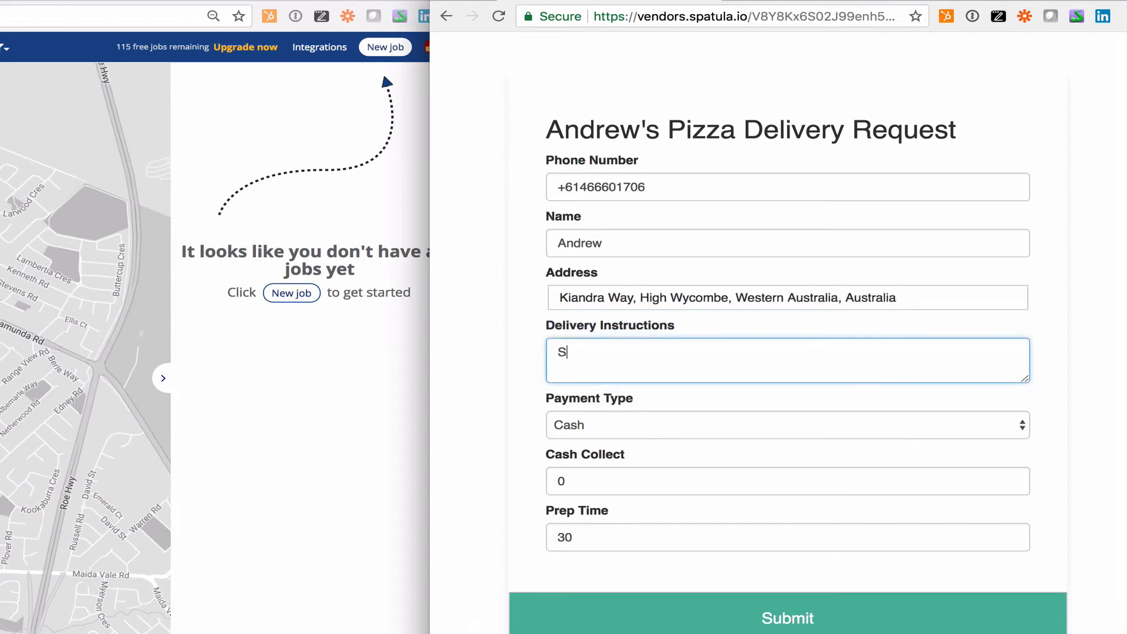
type("ome instructions")
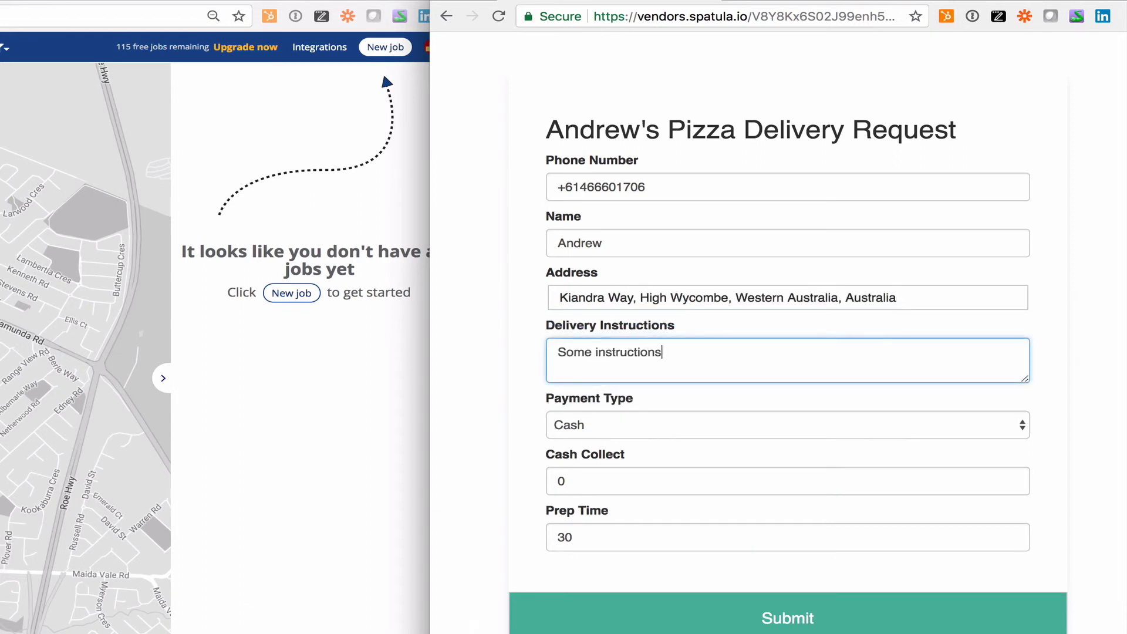
left_click(787, 482)
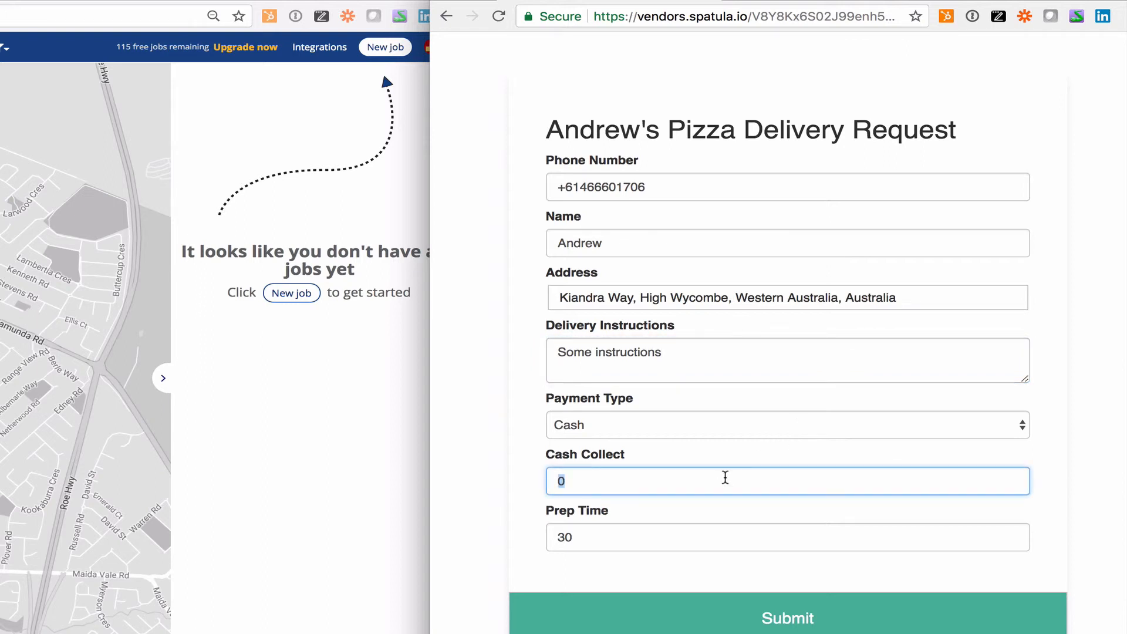
left_click(787, 537)
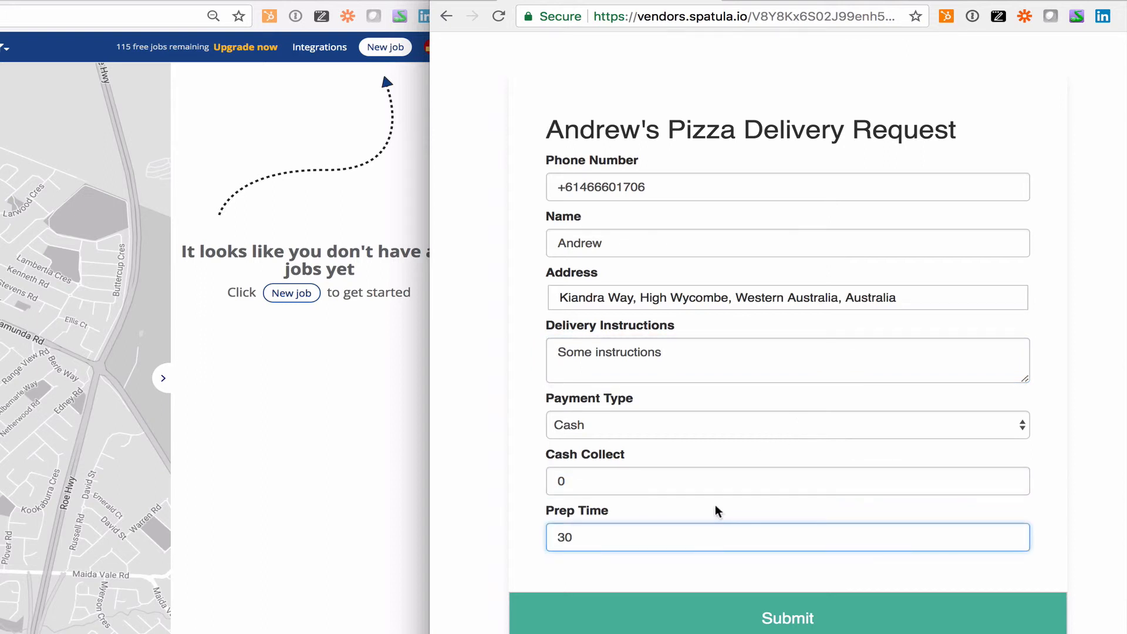
mouse_move(609, 587)
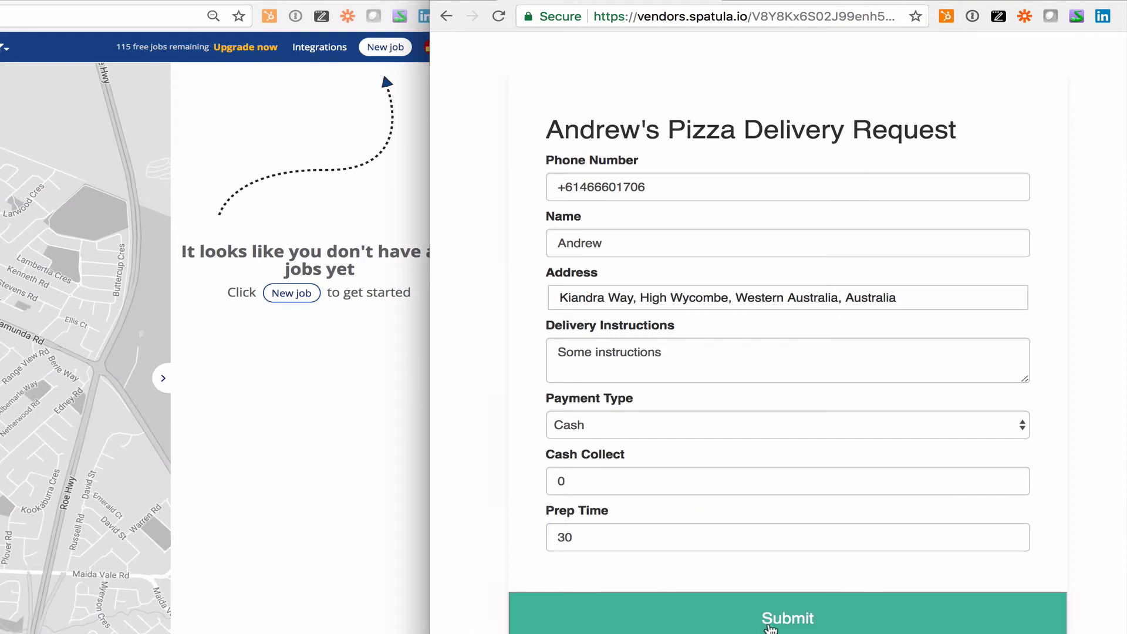
left_click(787, 617)
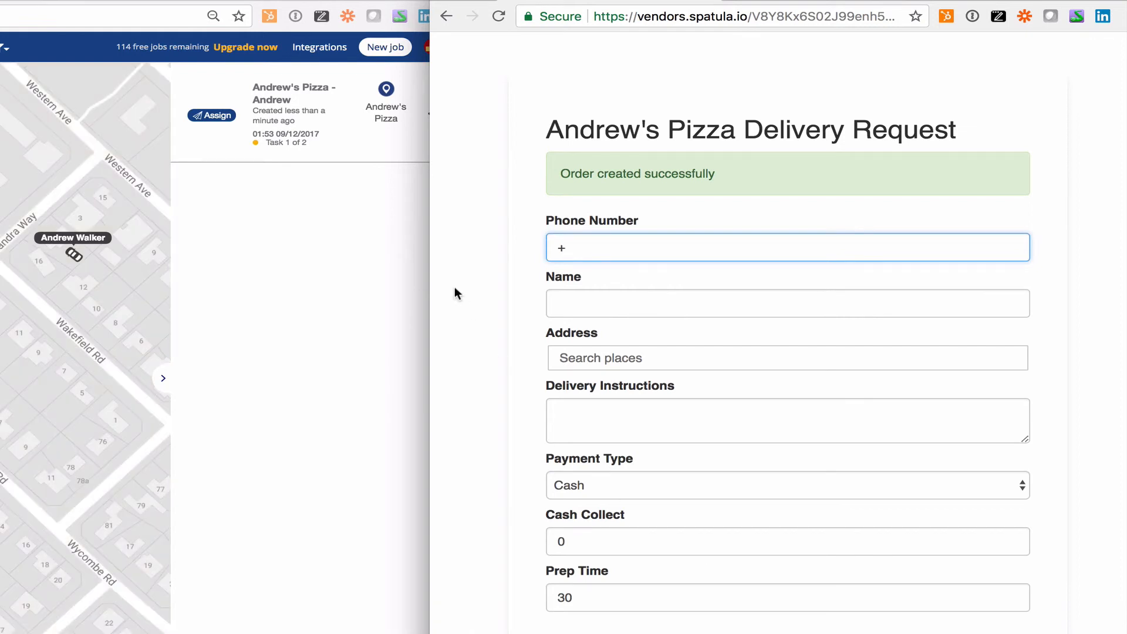